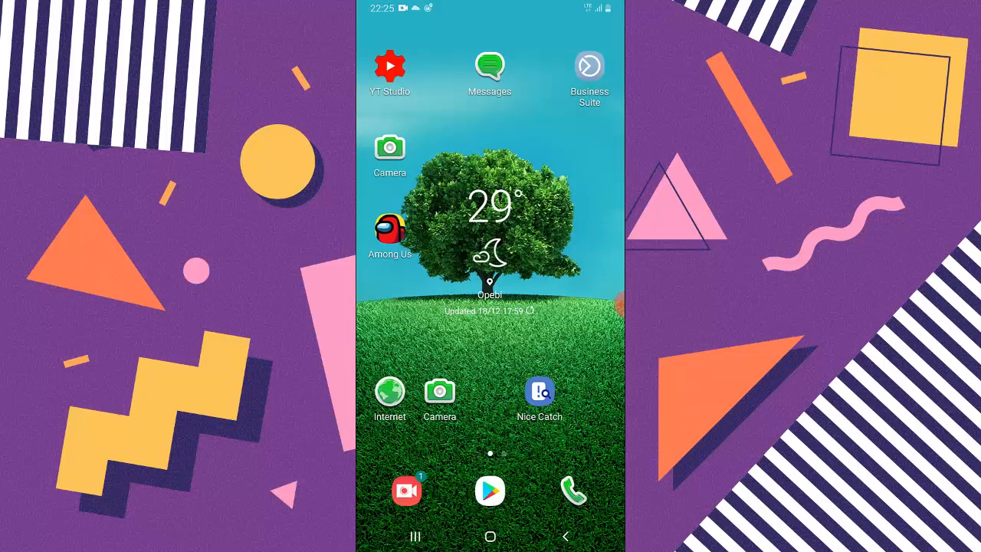
# Scroll up through the Primary conversations in the Instagram chats list
pyautogui.scroll(3)
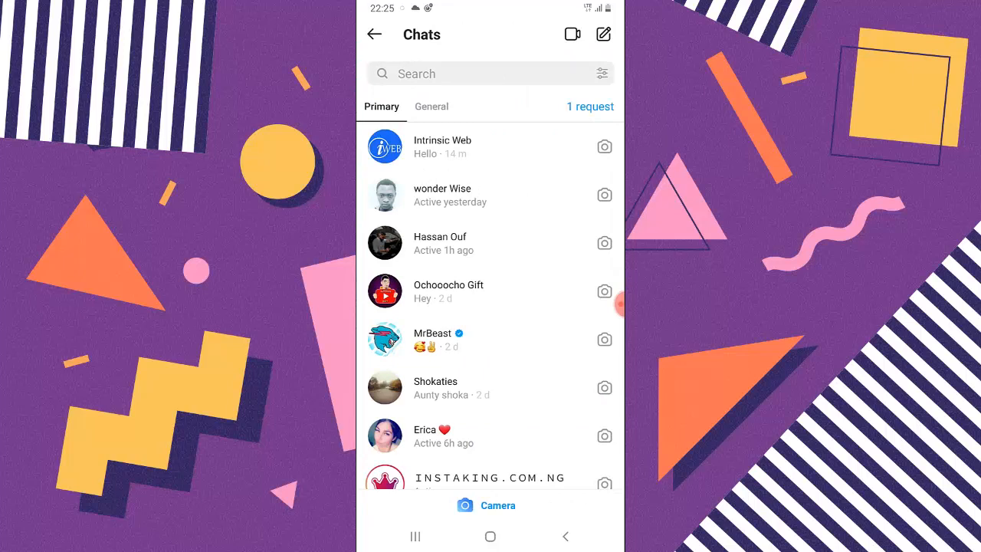
pyautogui.click(431, 106)
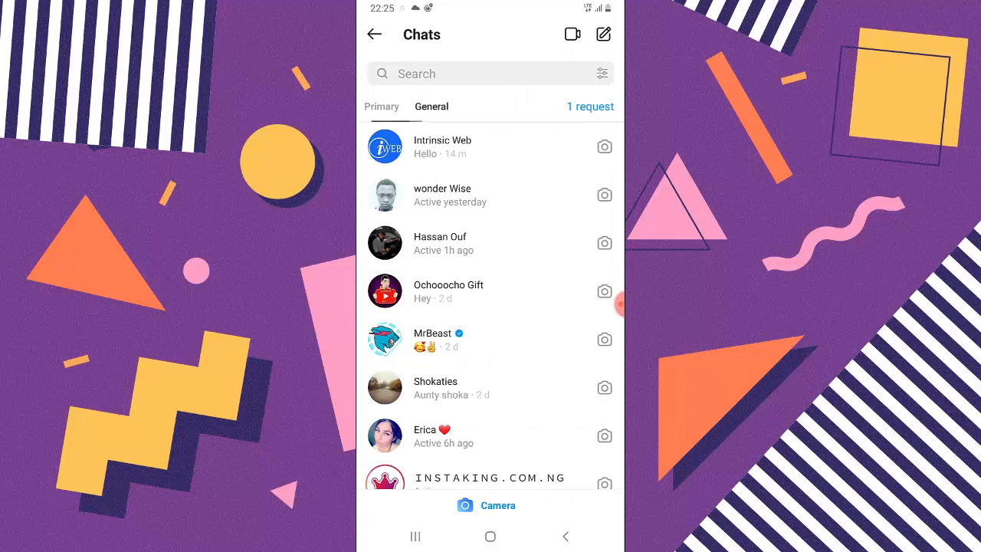
pyautogui.click(430, 107)
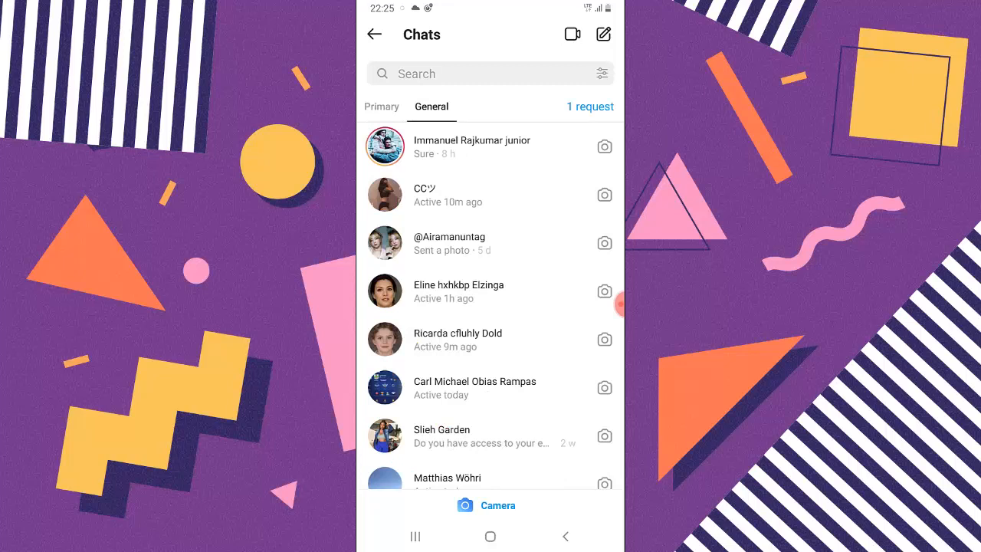
pyautogui.click(381, 106)
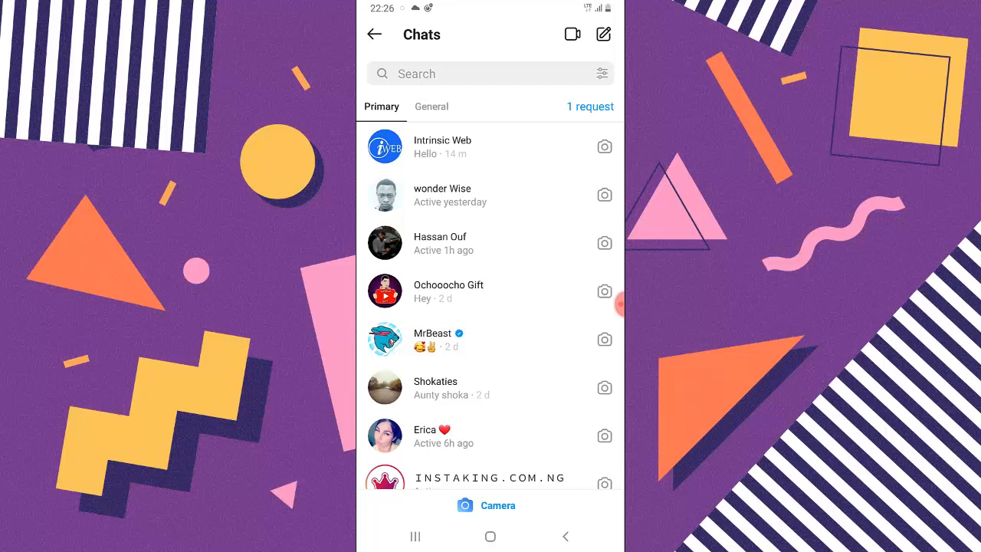
pyautogui.click(440, 243)
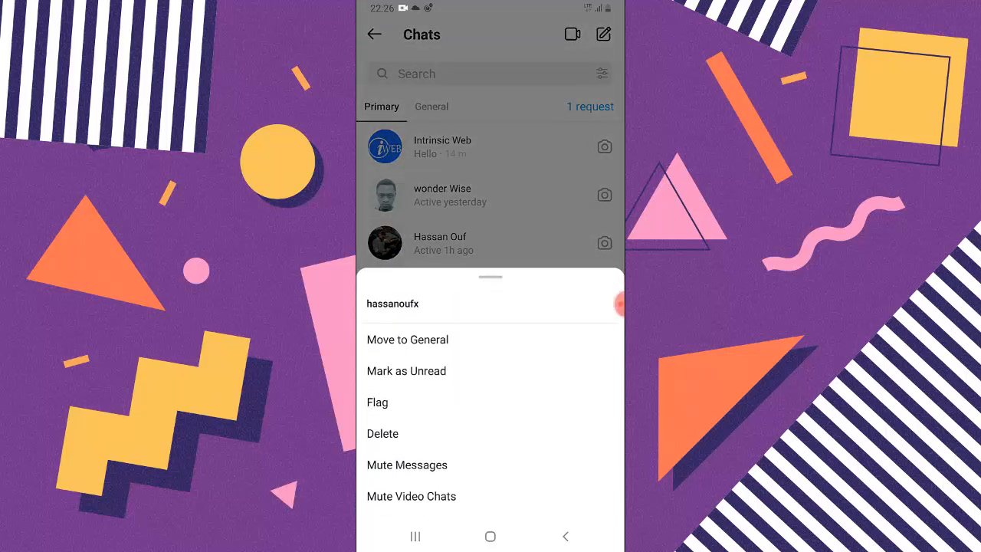
pyautogui.click(407, 340)
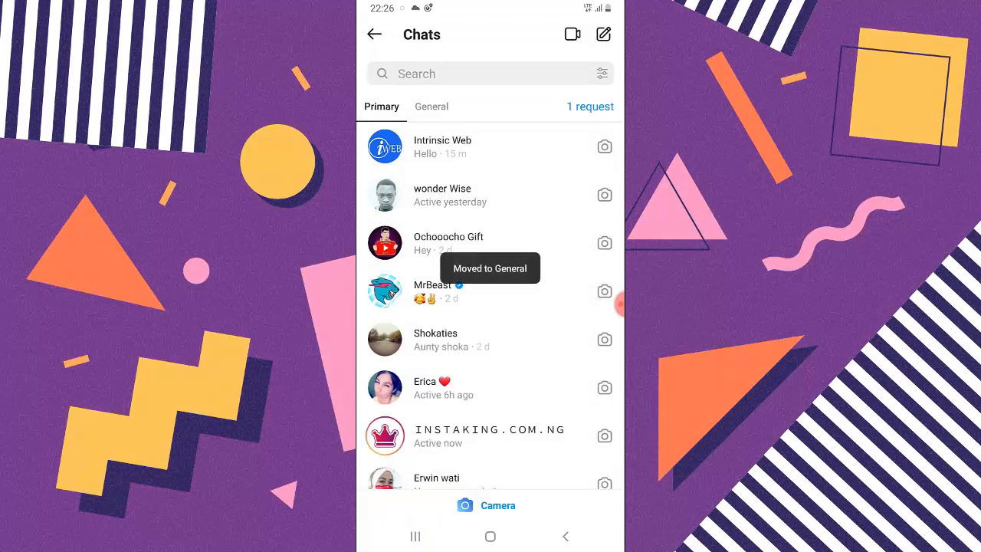
pyautogui.click(431, 107)
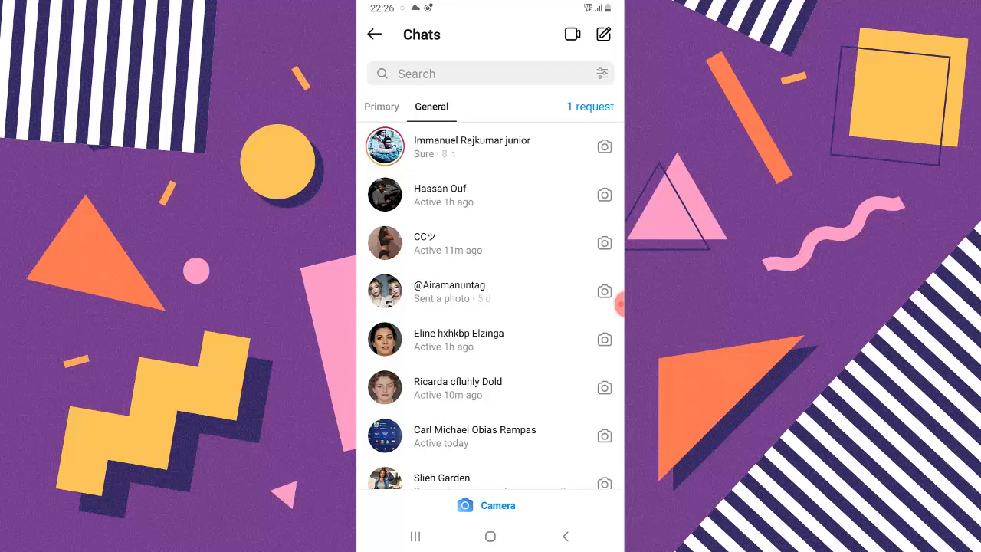
# Move MrBeast's chat from Primary to General and find it among General conversations
pyautogui.click(381, 106)
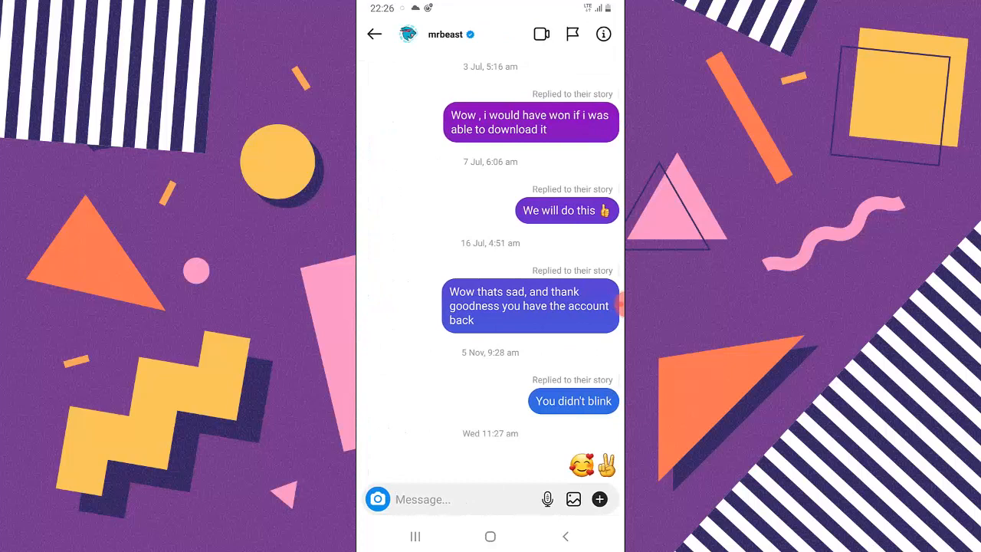
pyautogui.click(374, 34)
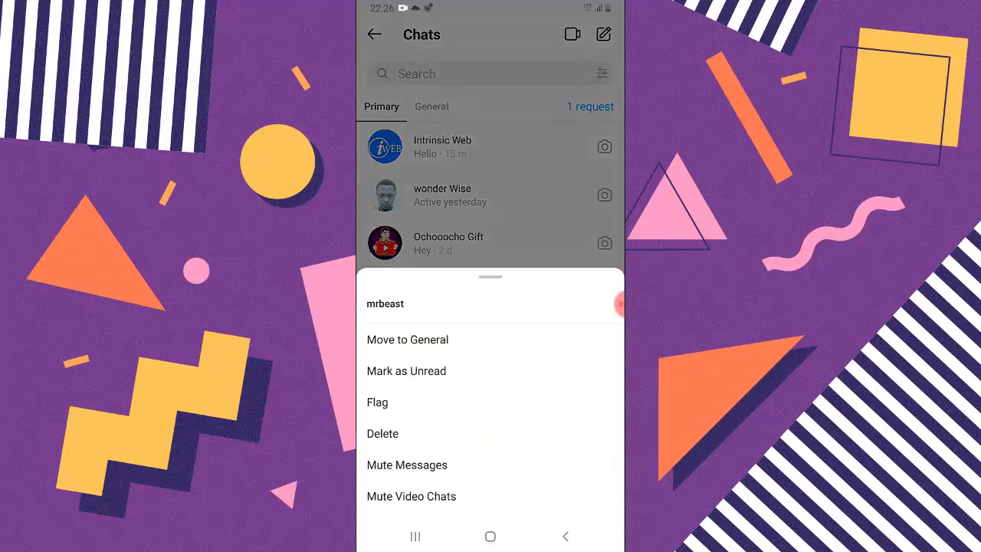
pyautogui.click(407, 339)
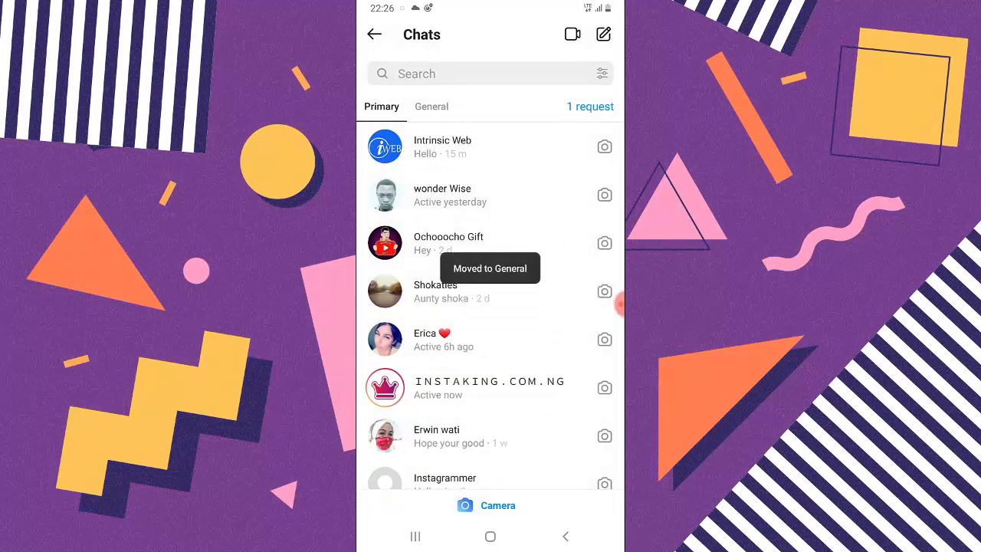
pyautogui.click(431, 107)
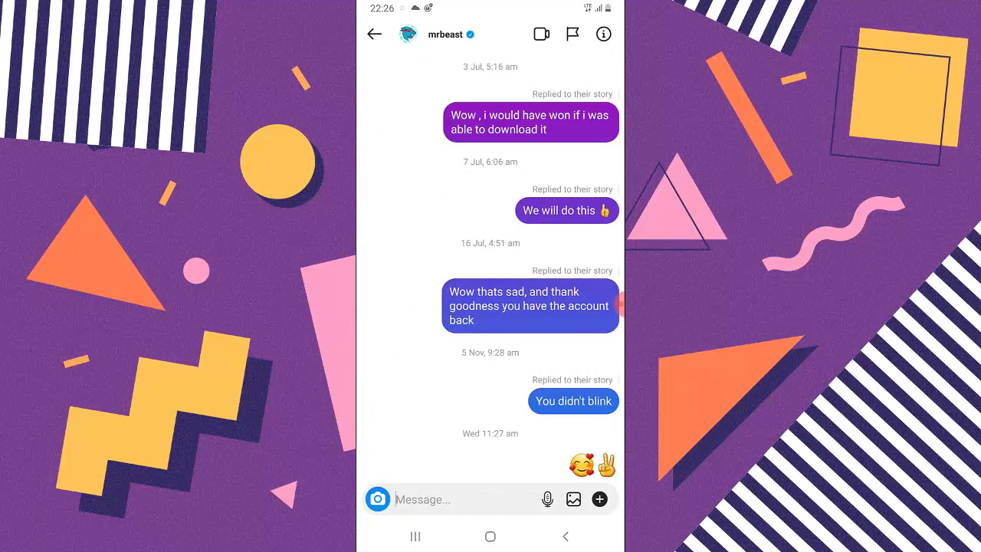
# Move MrBeast's chat back to Primary from its details and confirm it in Primary
pyautogui.click(604, 34)
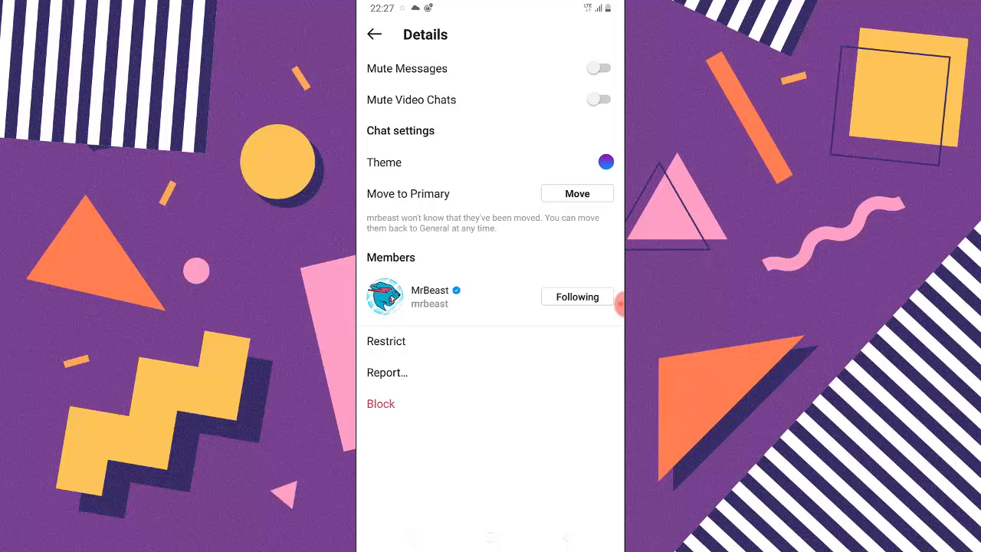
pyautogui.click(576, 193)
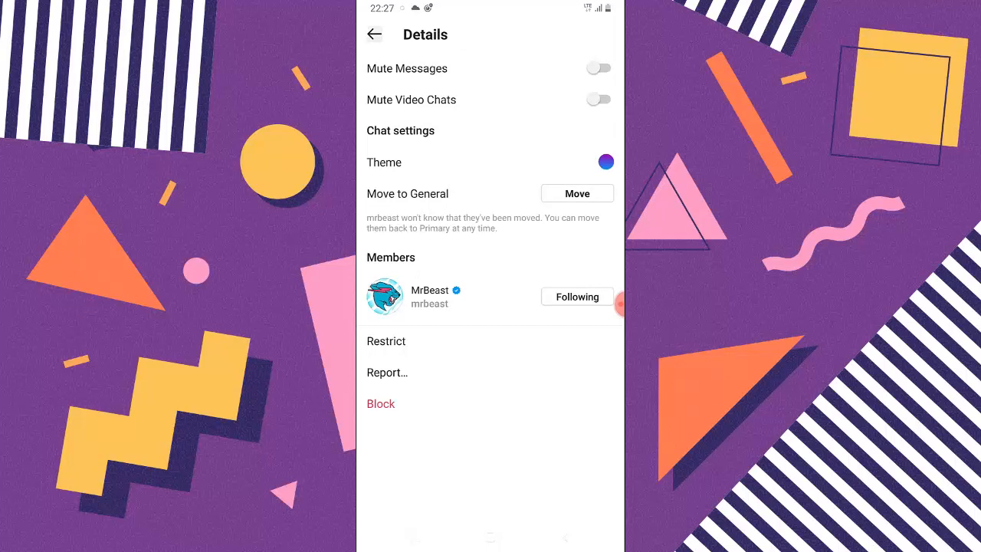
pyautogui.click(375, 33)
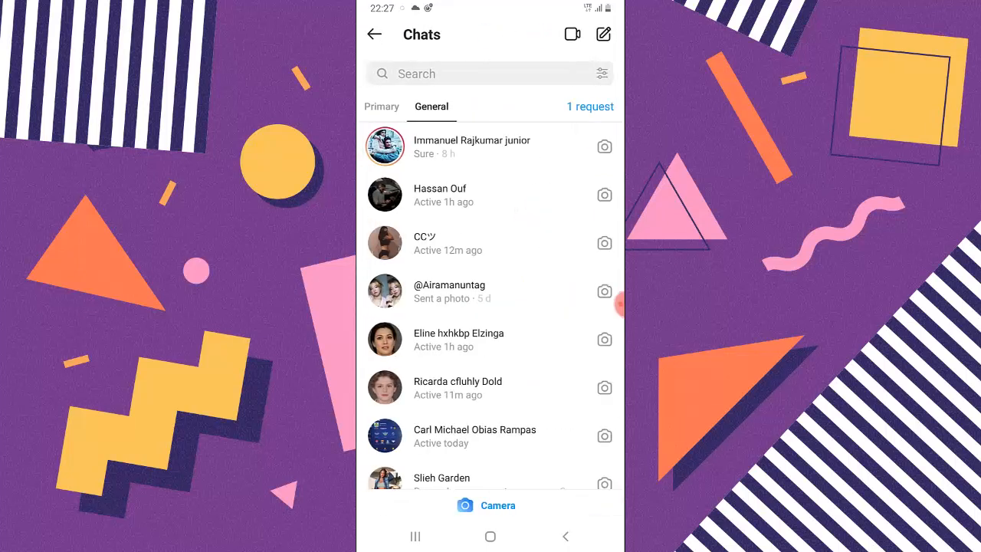
pyautogui.click(381, 107)
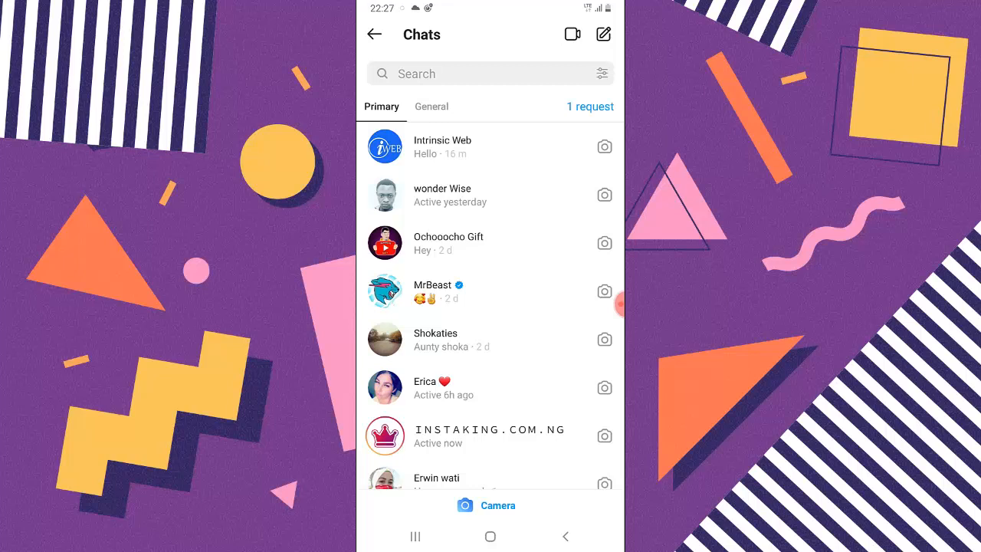
pyautogui.click(590, 106)
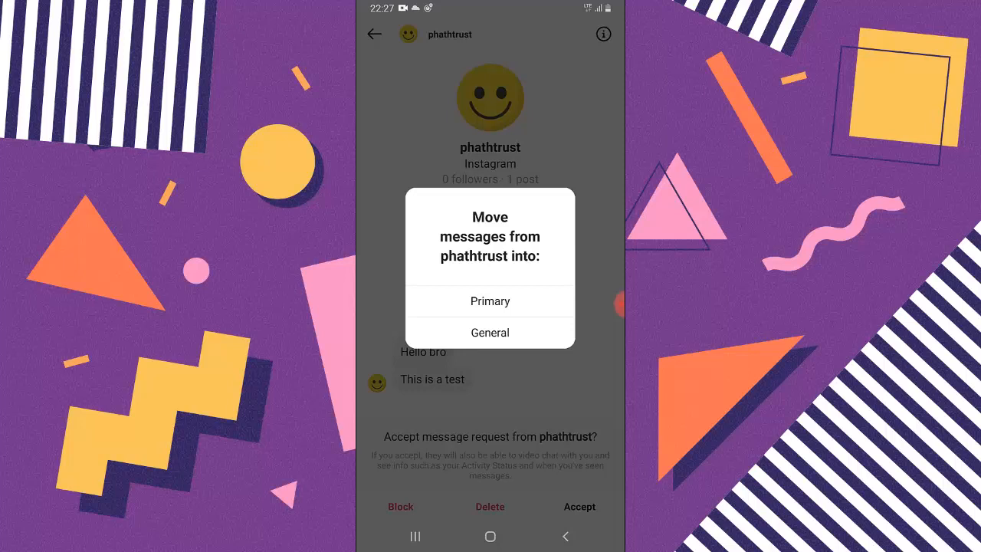
pyautogui.click(490, 301)
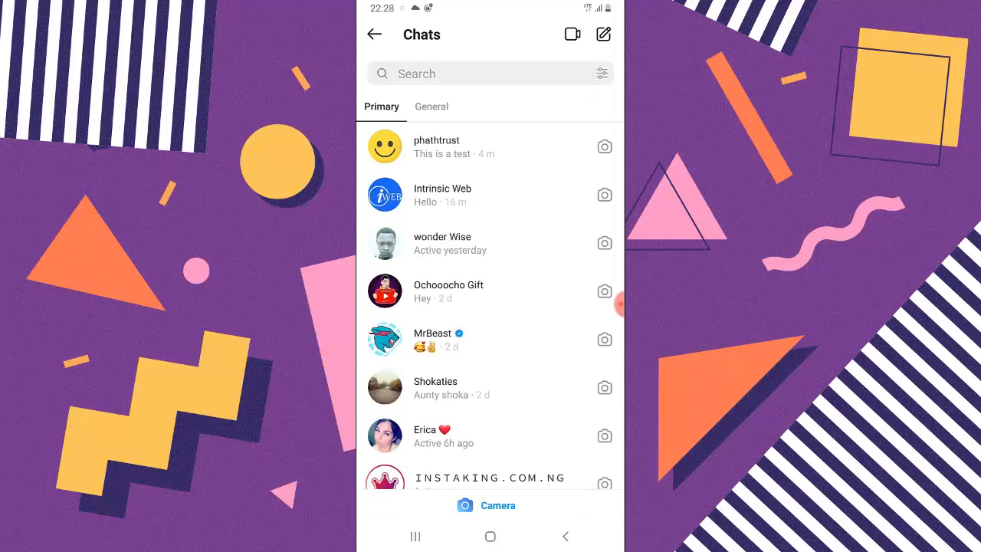
pyautogui.click(431, 106)
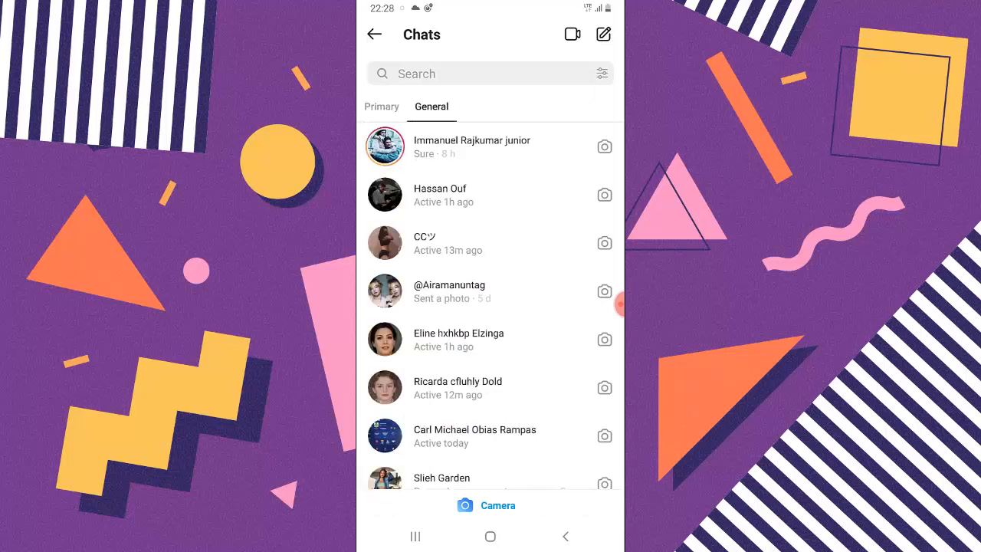
pyautogui.click(381, 107)
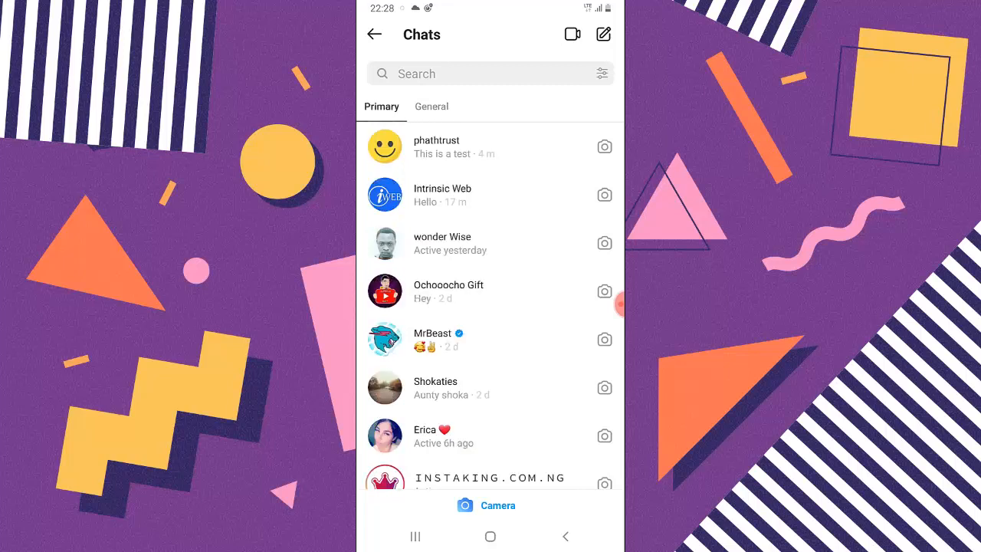